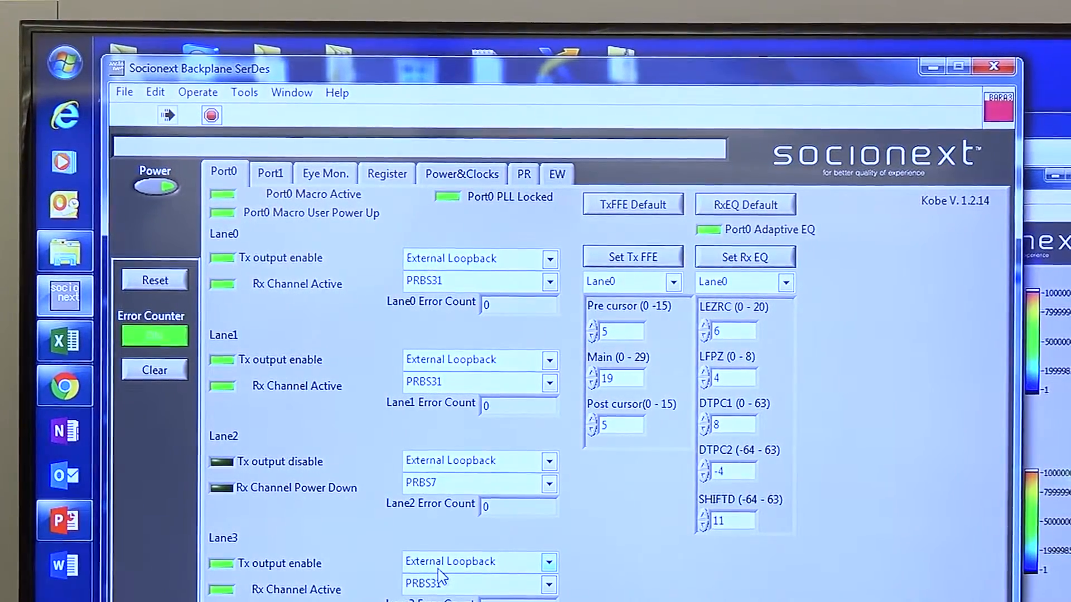
# - Toggle Lane0's Tx output off and on, then clear the Error Counter to zero
pyautogui.click(705, 466)
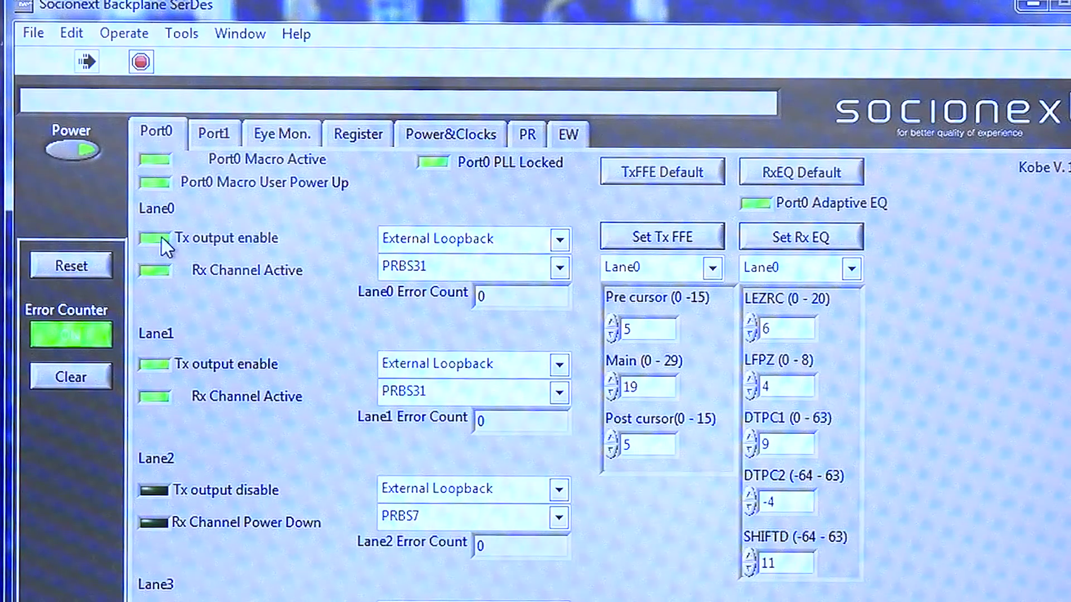
pyautogui.click(154, 238)
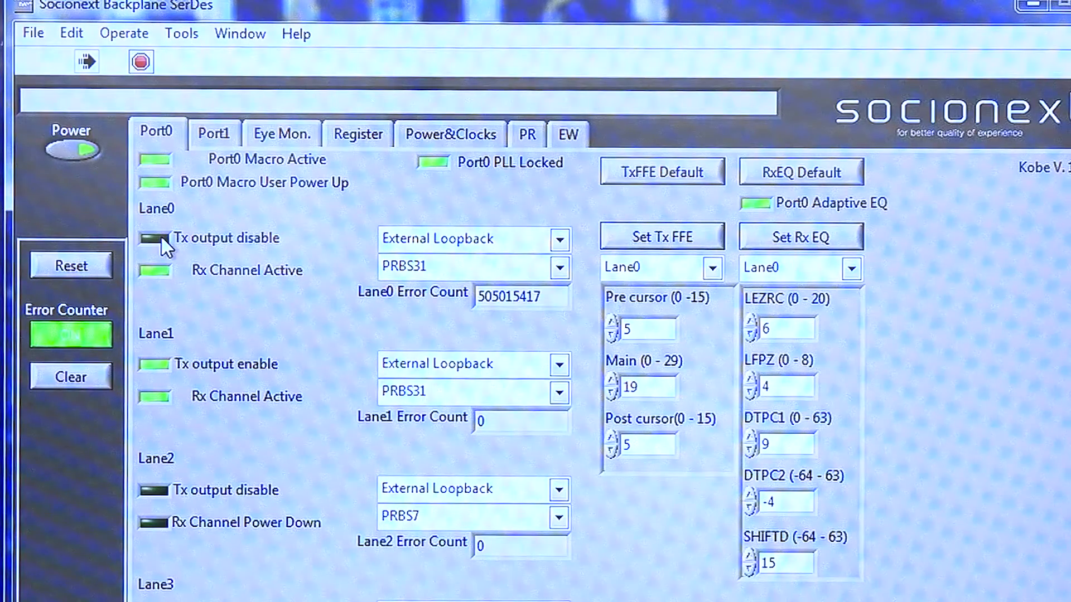
pyautogui.click(153, 238)
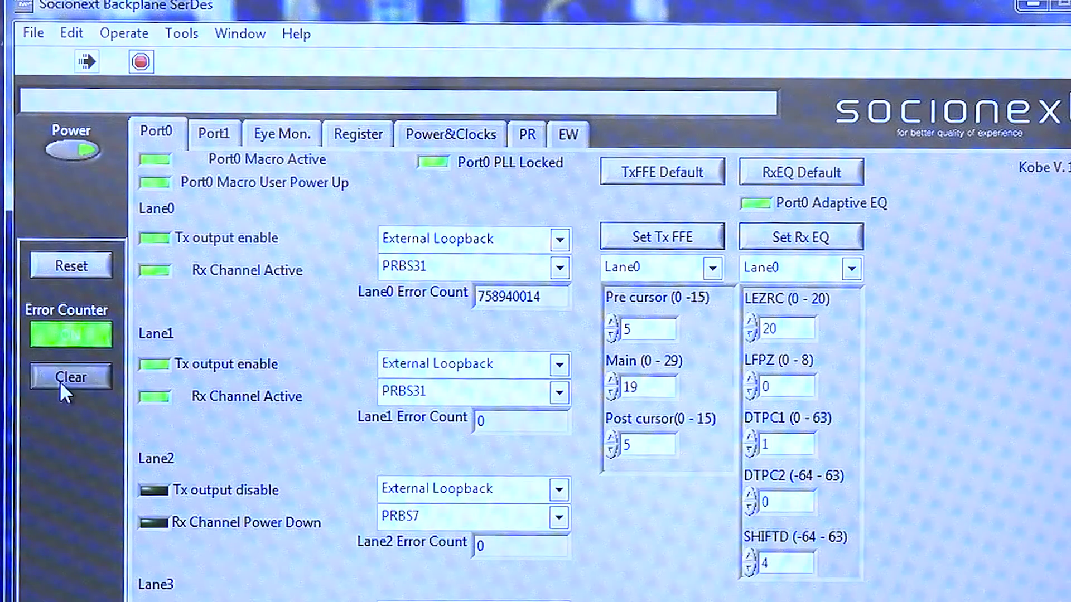
pyautogui.click(71, 376)
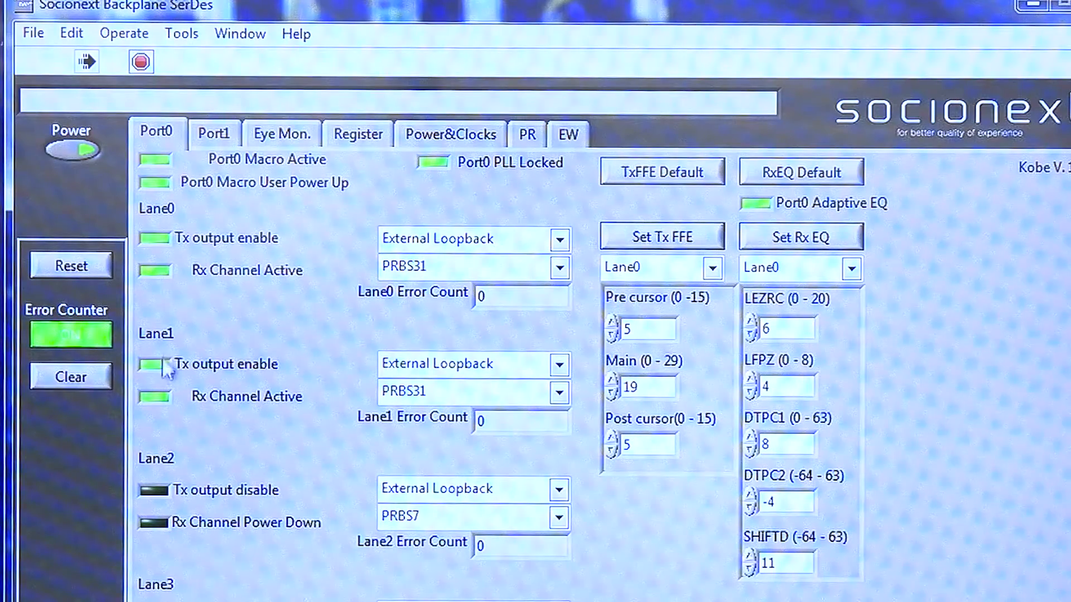
# - Toggle Lane1's Tx output off and back on, then clear the error count to 0
pyautogui.click(153, 364)
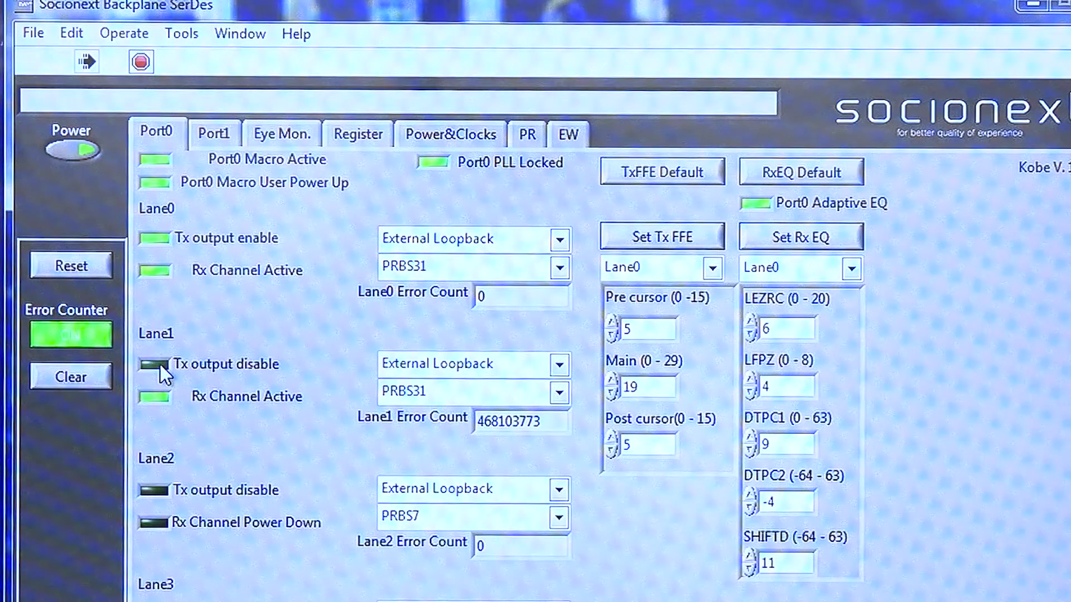
pyautogui.click(154, 364)
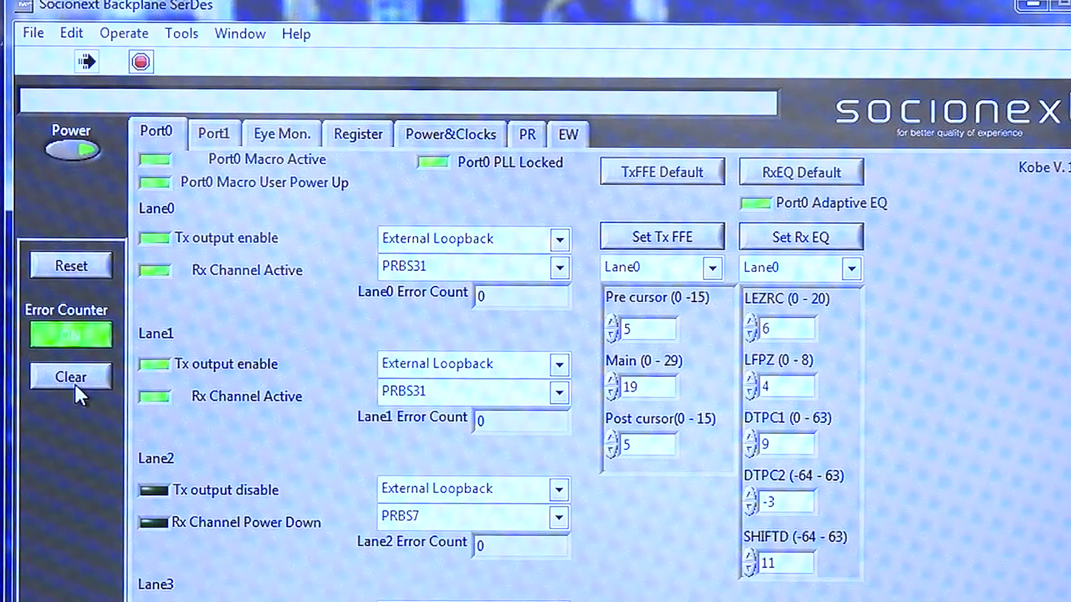
pyautogui.click(751, 507)
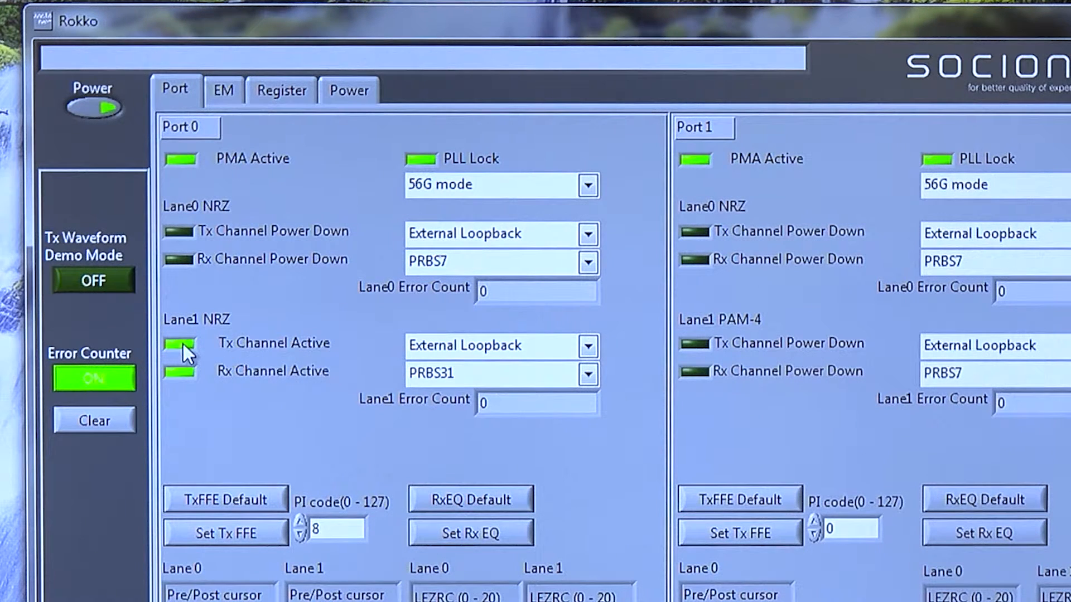
# - Power down the Port 0 Lane1 NRZ Tx Channel, then make it active again
pyautogui.click(179, 343)
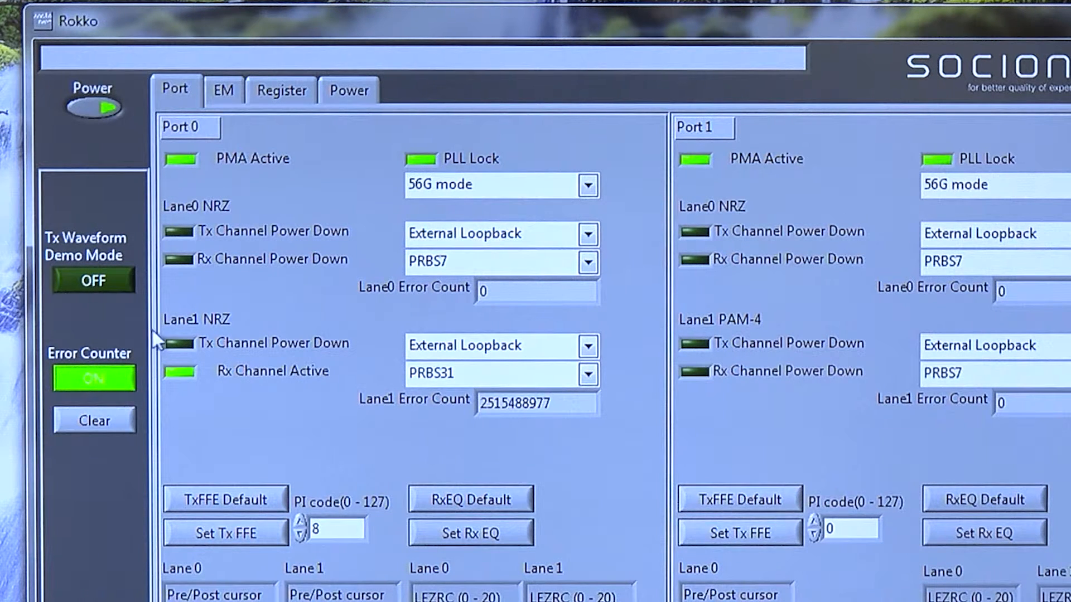
pyautogui.click(179, 342)
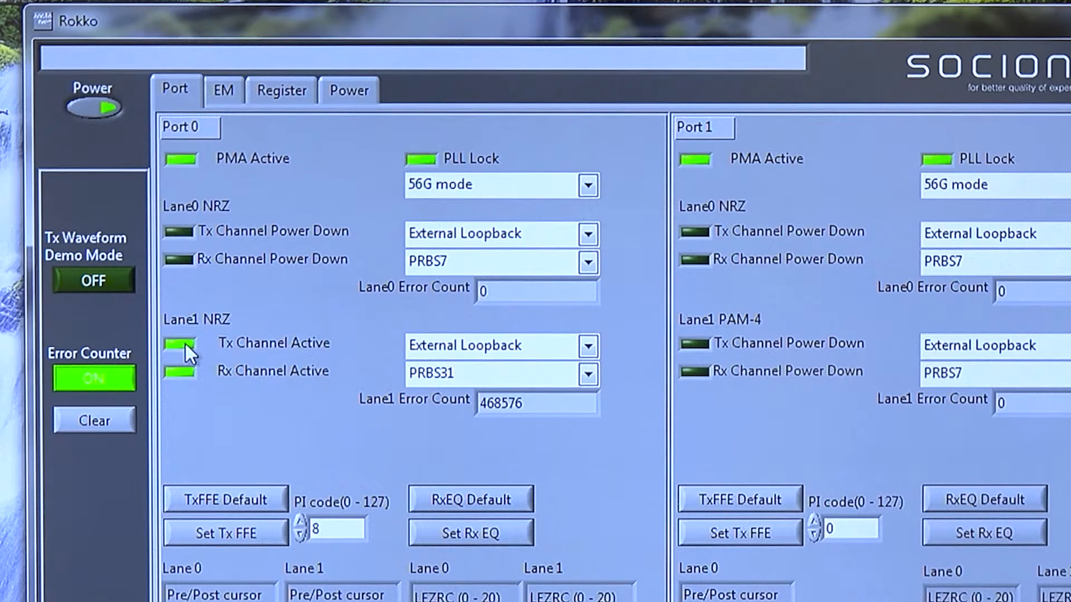